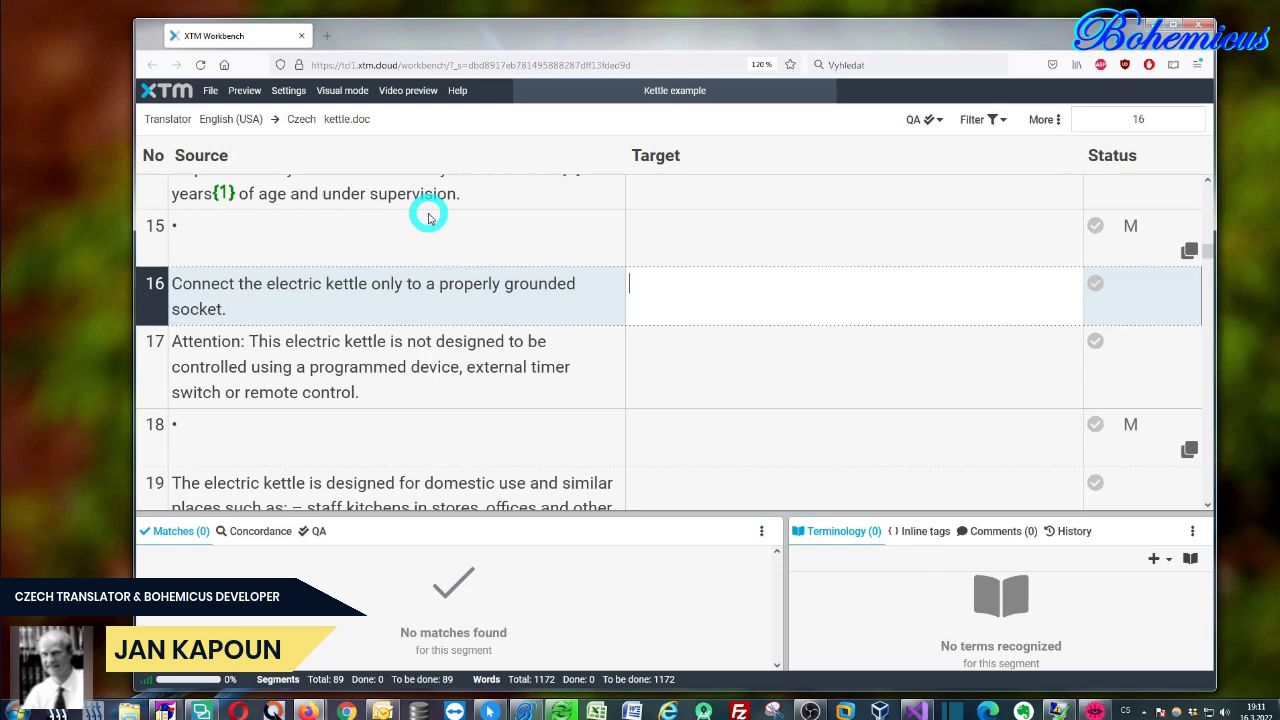
pyautogui.moveTo(391, 233)
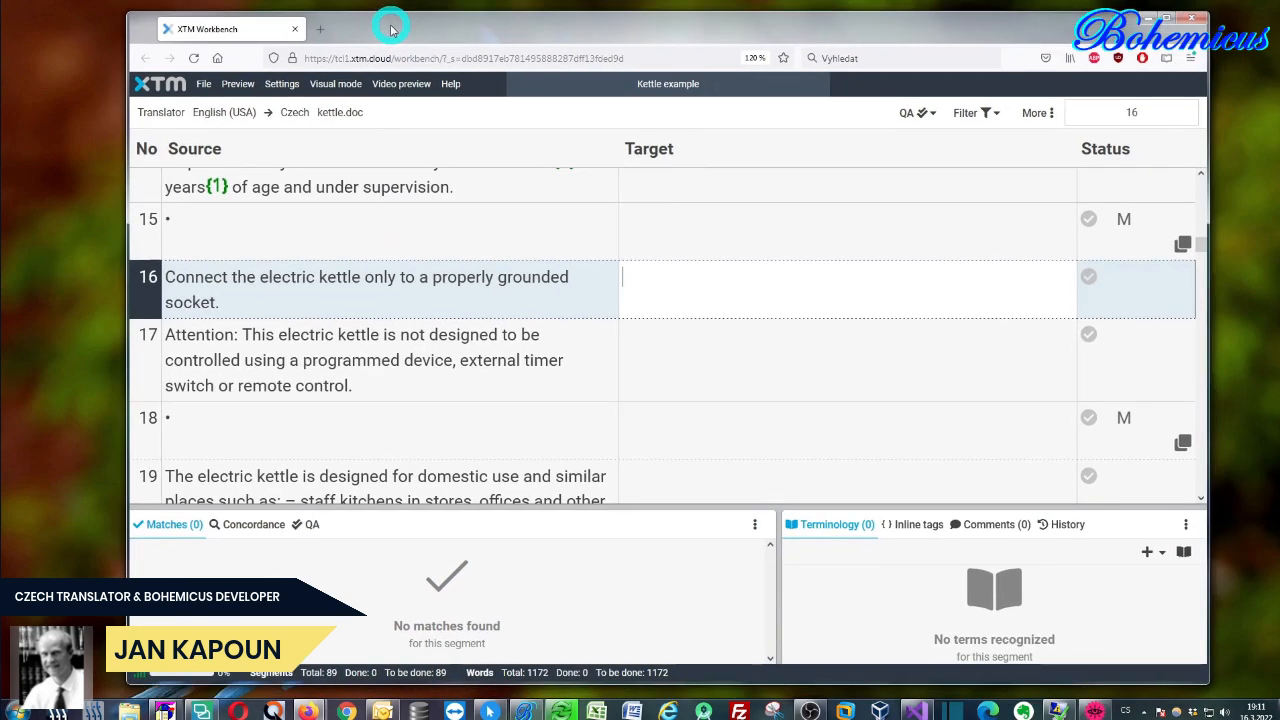
pyautogui.moveTo(185, 37)
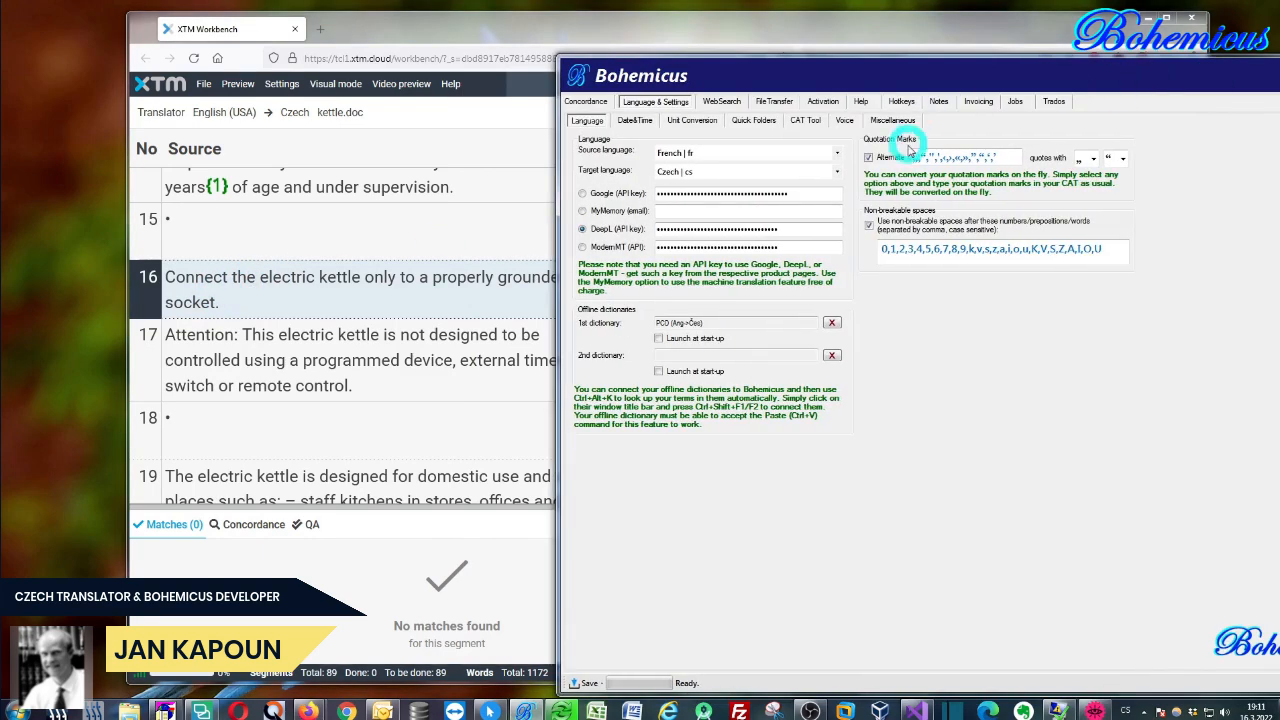
# Step: Change Bohemicus's source language from French to English, keep Czech as target, and save
pyautogui.click(836, 153)
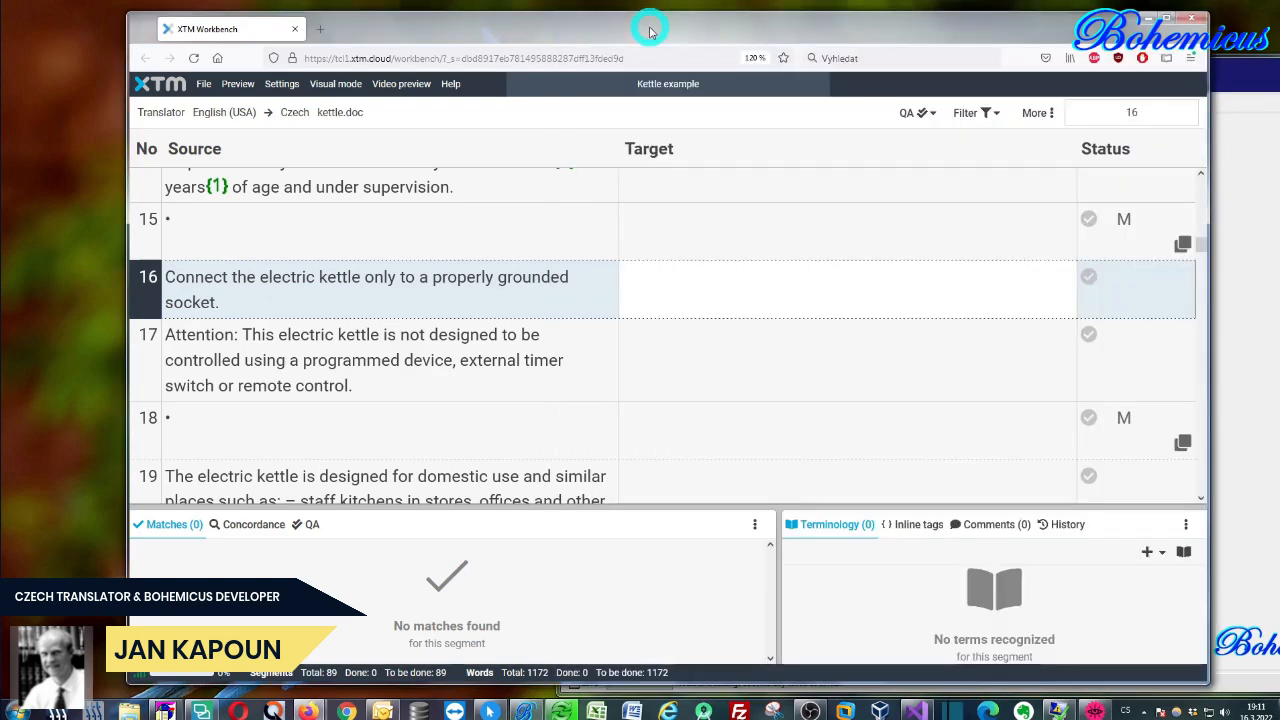
pyautogui.moveTo(777, 287)
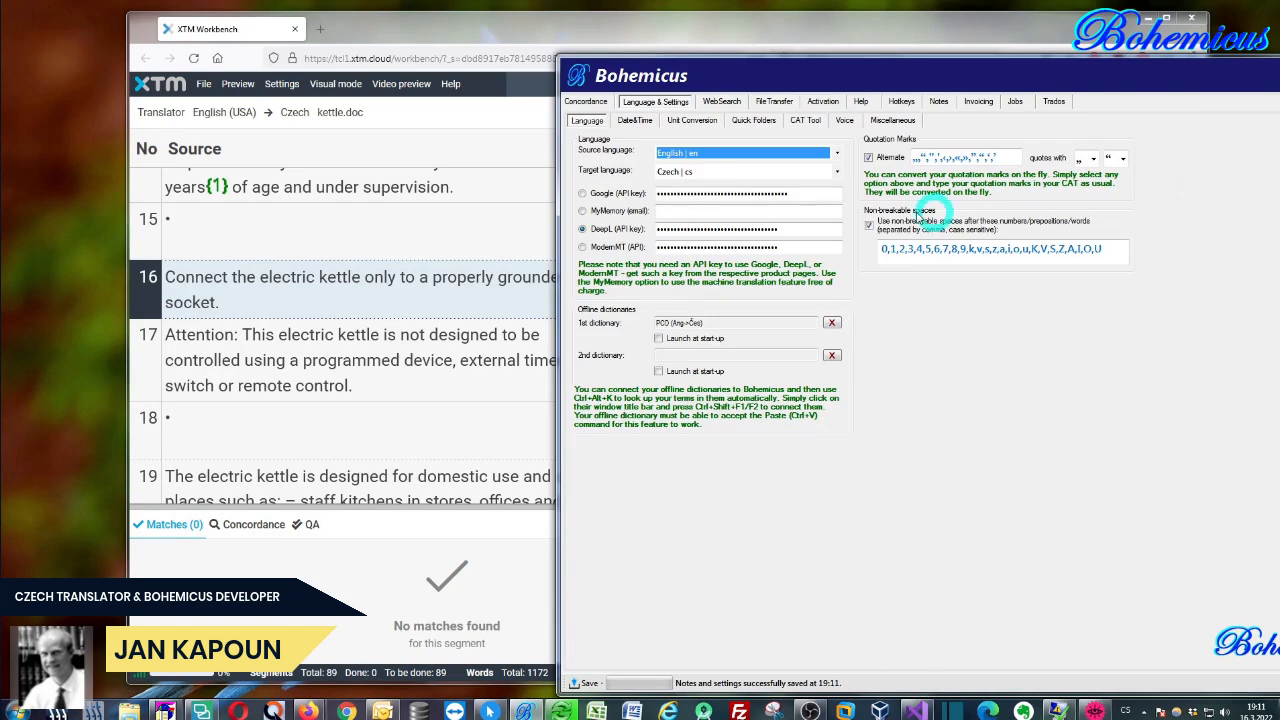
pyautogui.click(745, 171)
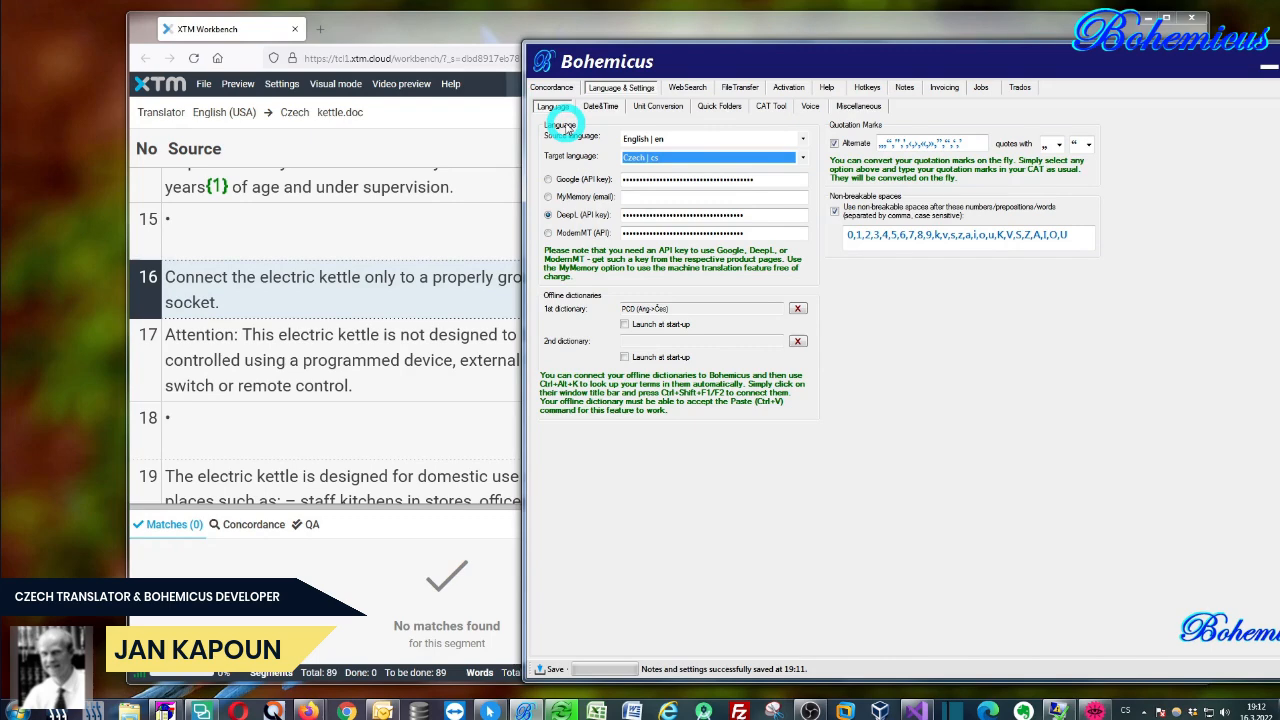
# Step: Set a custom Insert shortcut for copying source to target in Bohemicus's CAT Tool settings
pyautogui.click(770, 106)
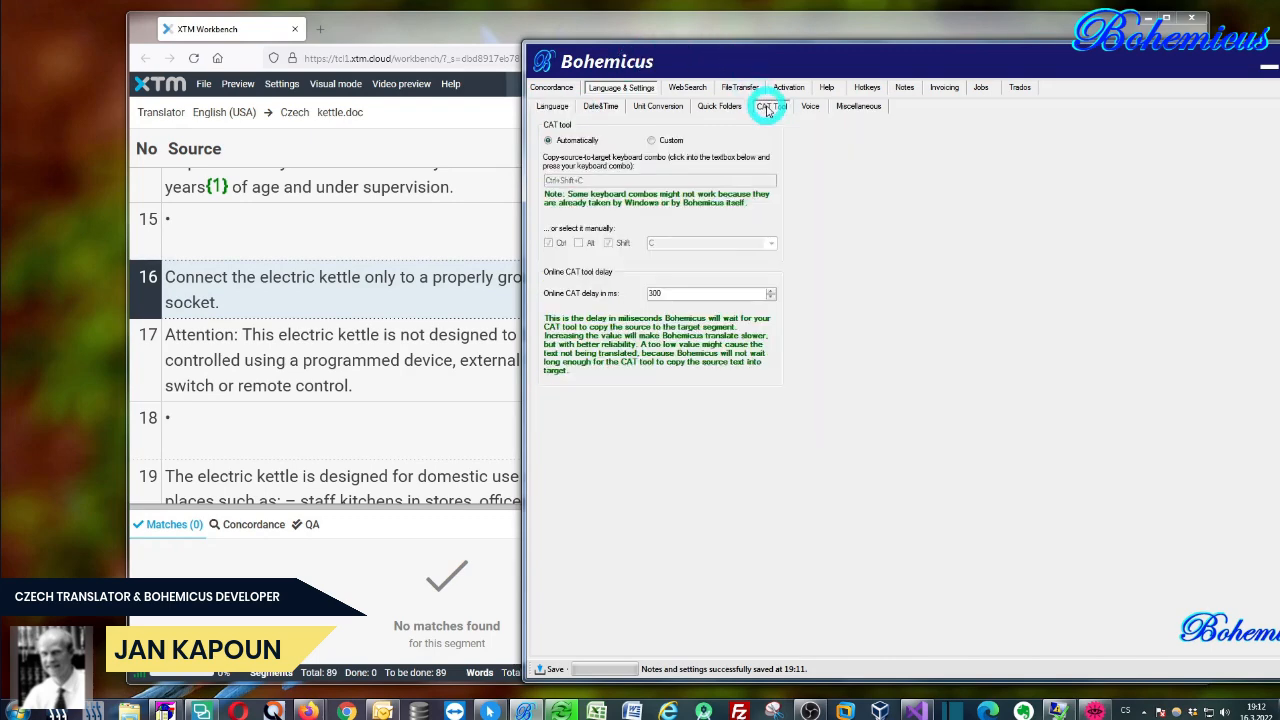
pyautogui.moveTo(735, 68)
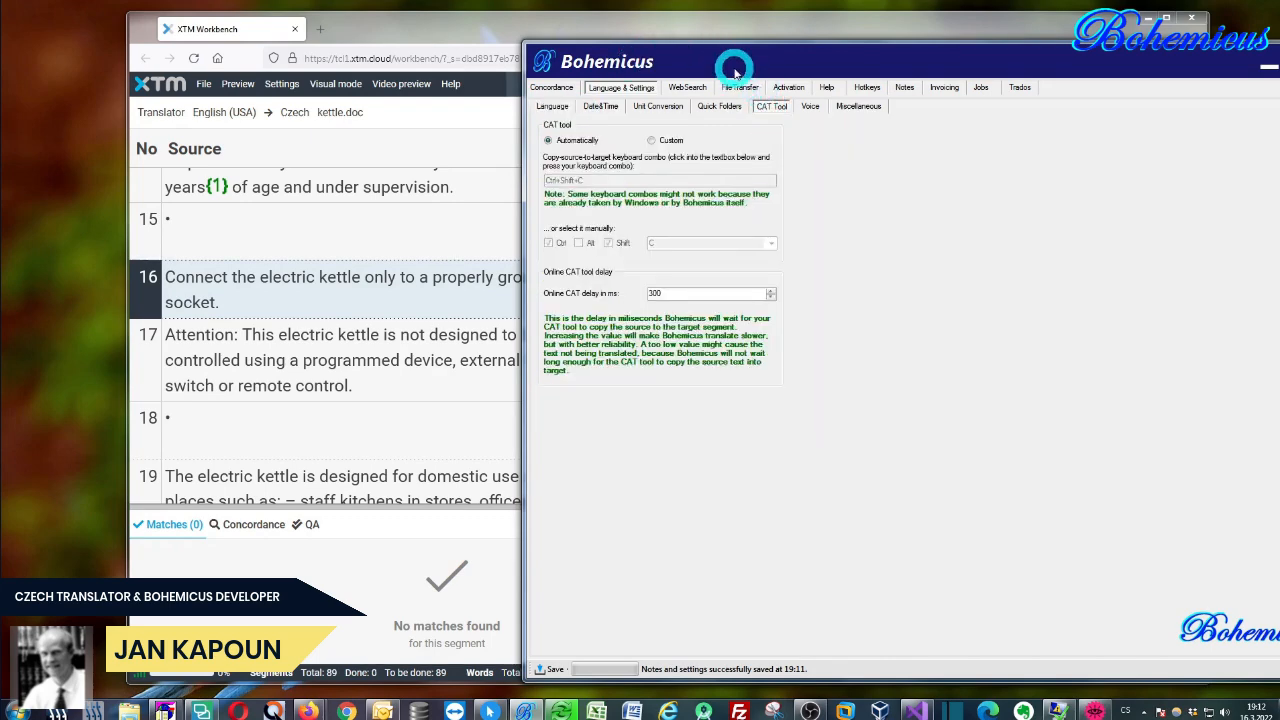
pyautogui.click(651, 139)
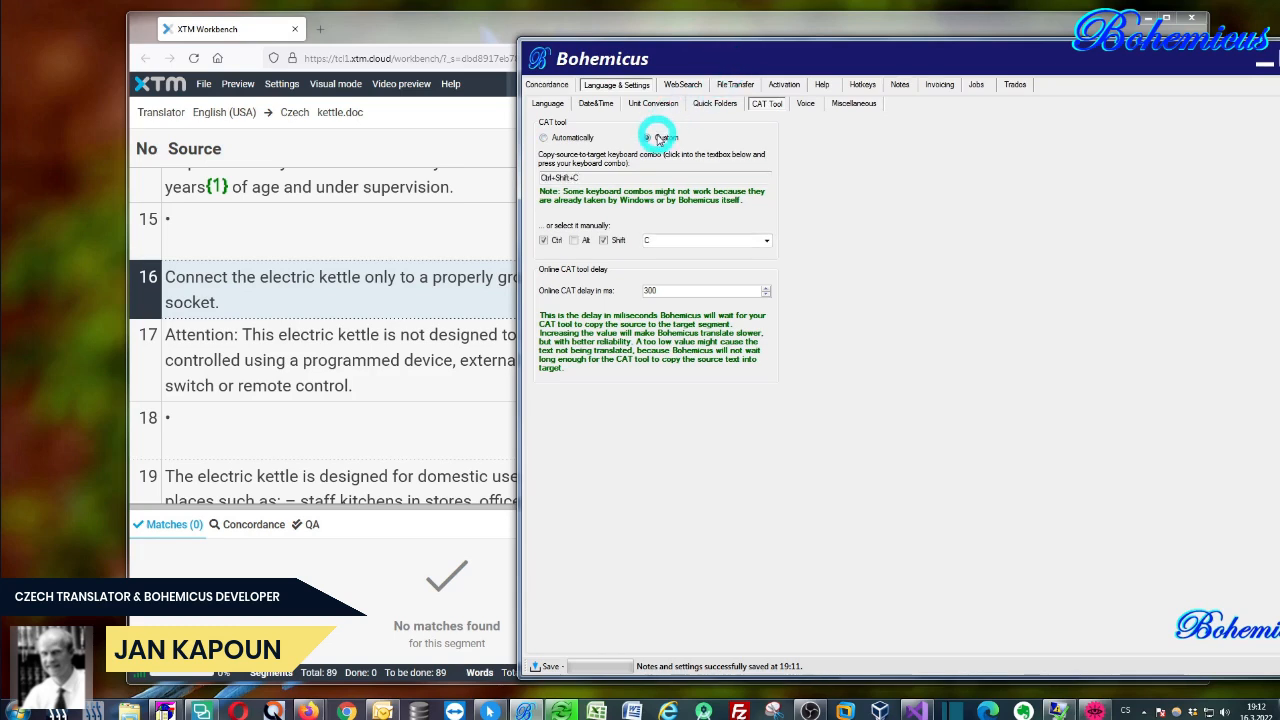
pyautogui.click(648, 137)
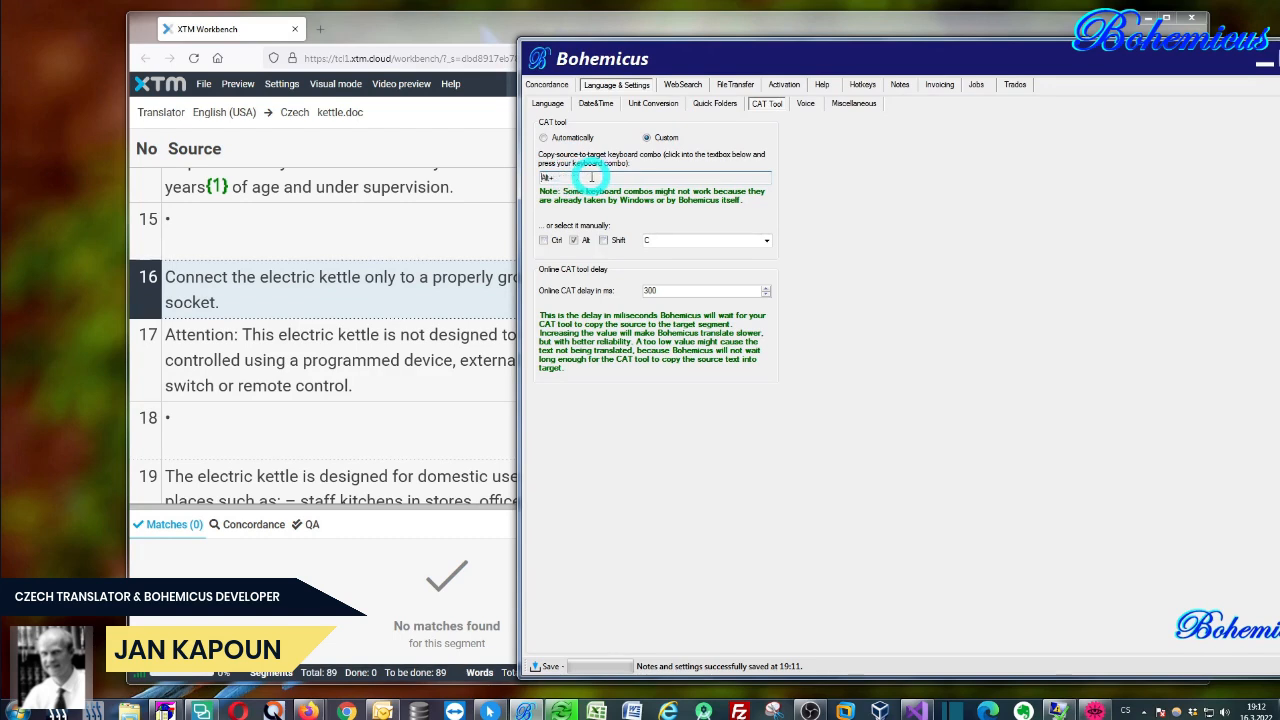
pyautogui.press('Insert')
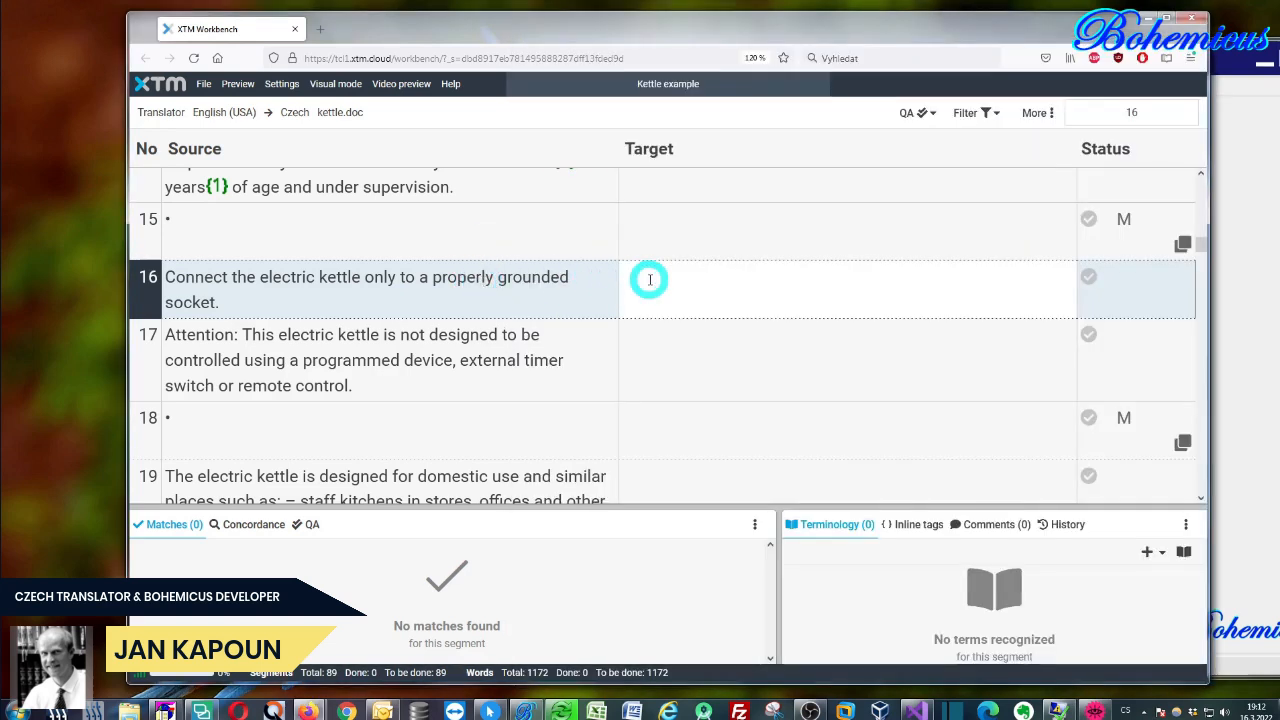
pyautogui.moveTo(228, 304)
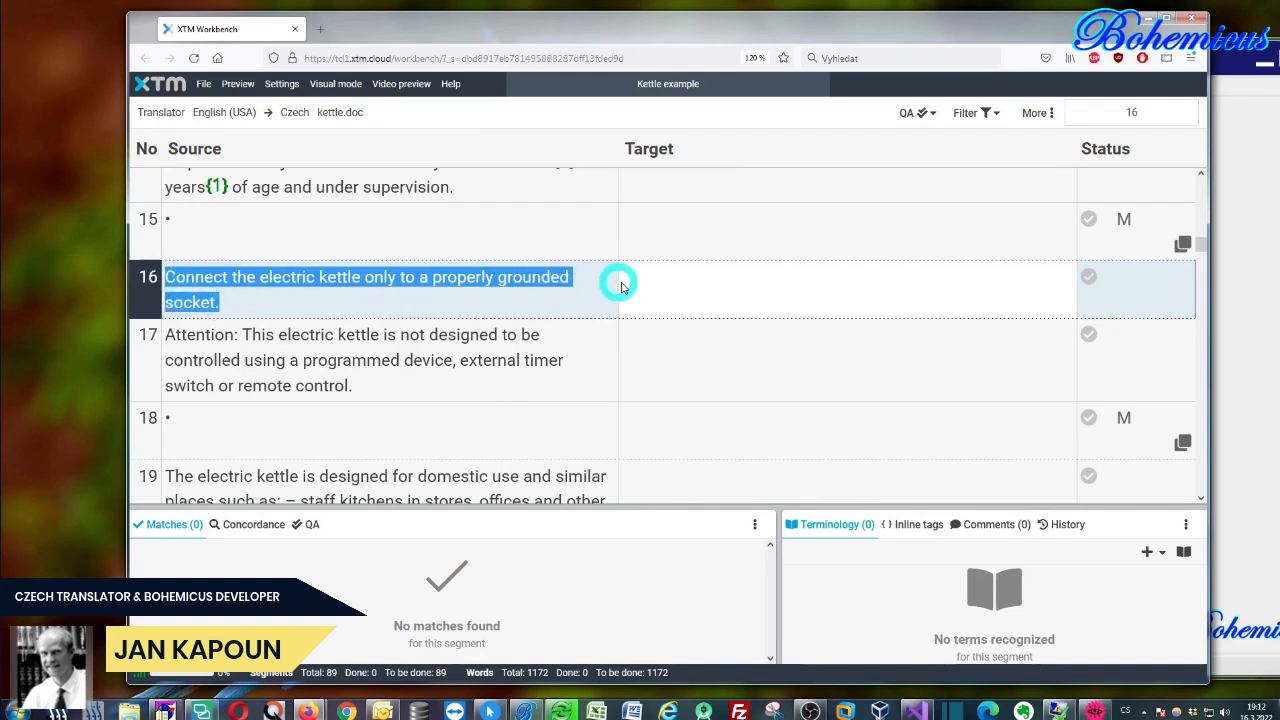
# Step: Fill segment 16's target with its Czech DeepL translation and confirm it
pyautogui.click(654, 278)
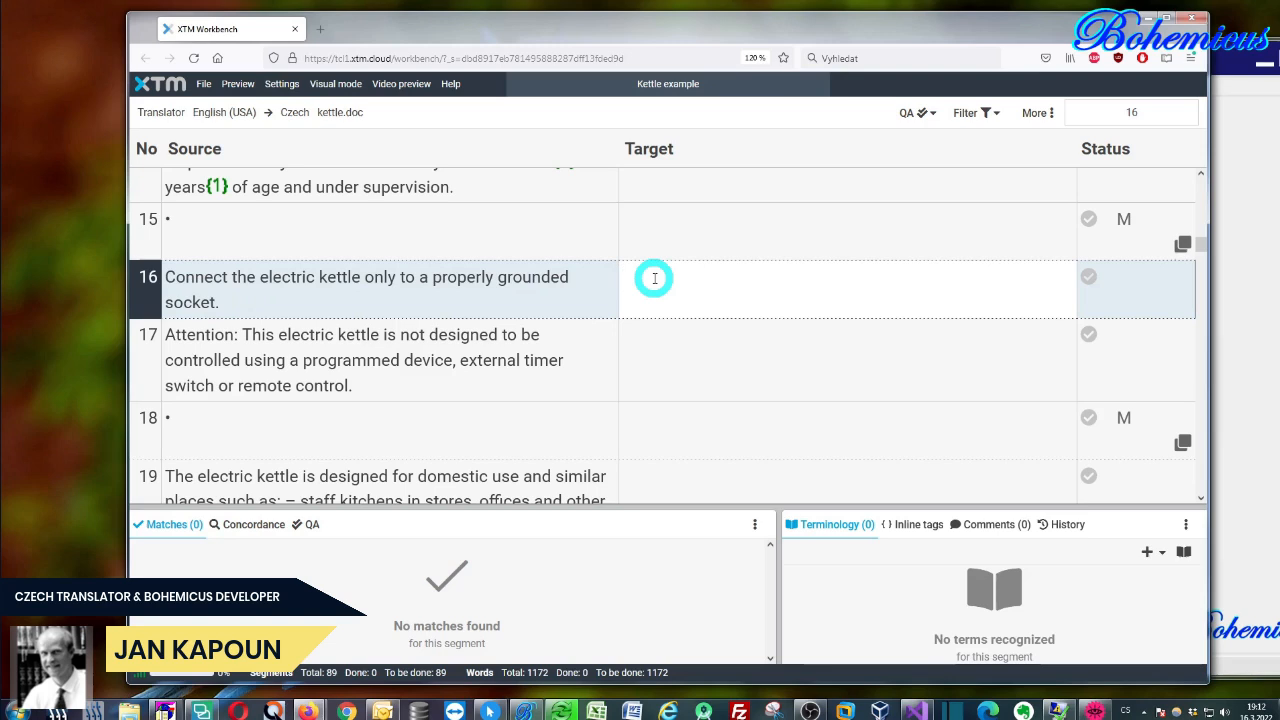
pyautogui.click(655, 277)
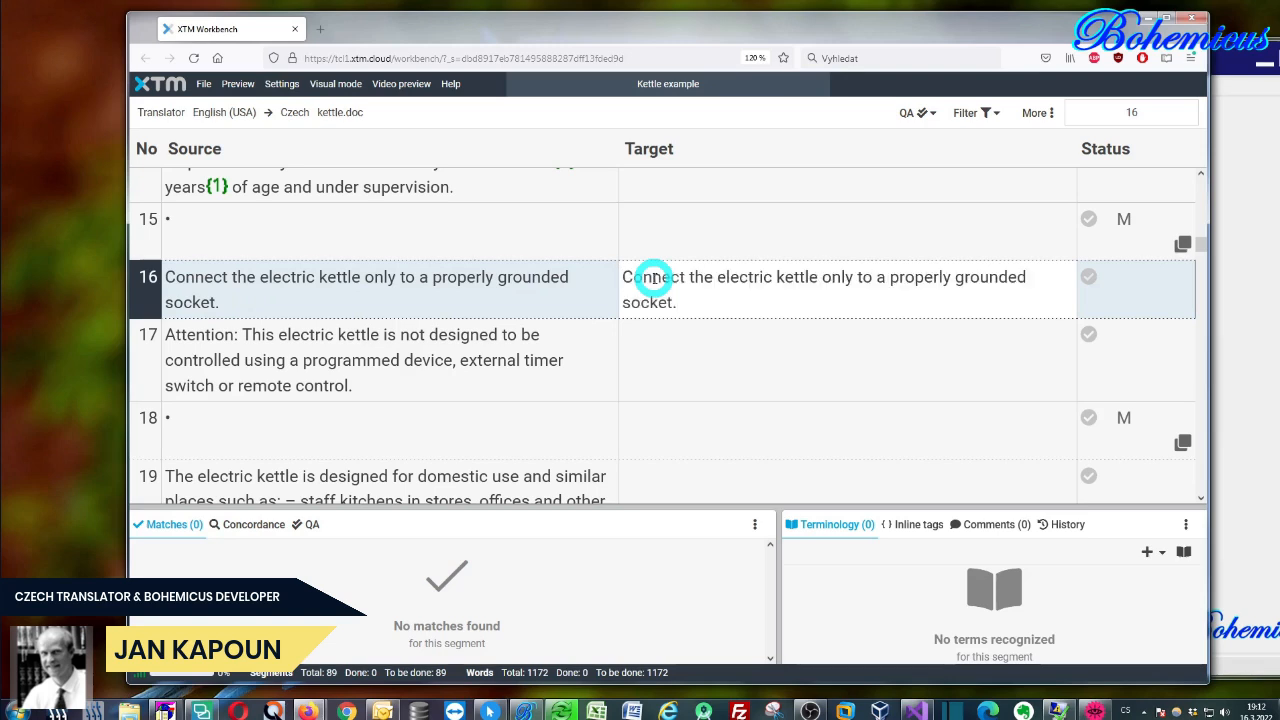
pyautogui.click(680, 302)
pyautogui.write('Rychlovarnou konvici připojujte pouze do řádně uzemněné zásuvky.')
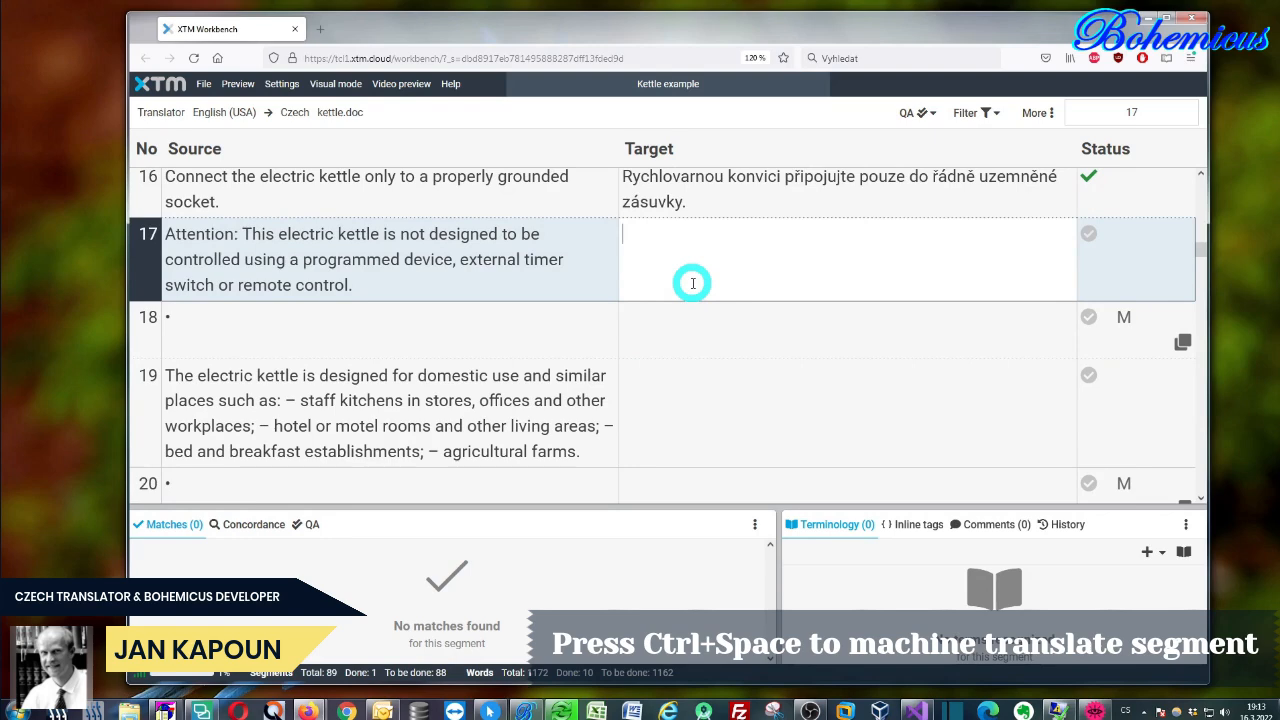
# Step: Insert Czech DeepL translations into segments 17, 19 and 21 with Ctrl+Space
pyautogui.press('ctrl+space')
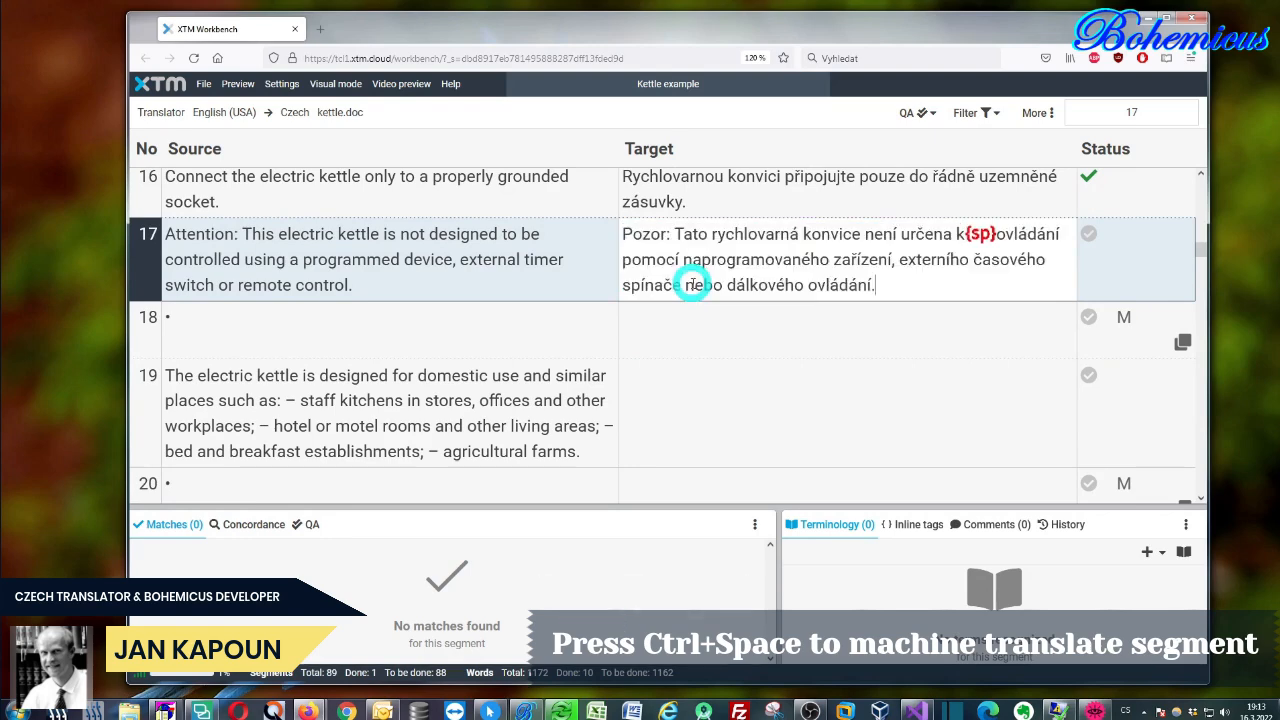
pyautogui.moveTo(798, 258)
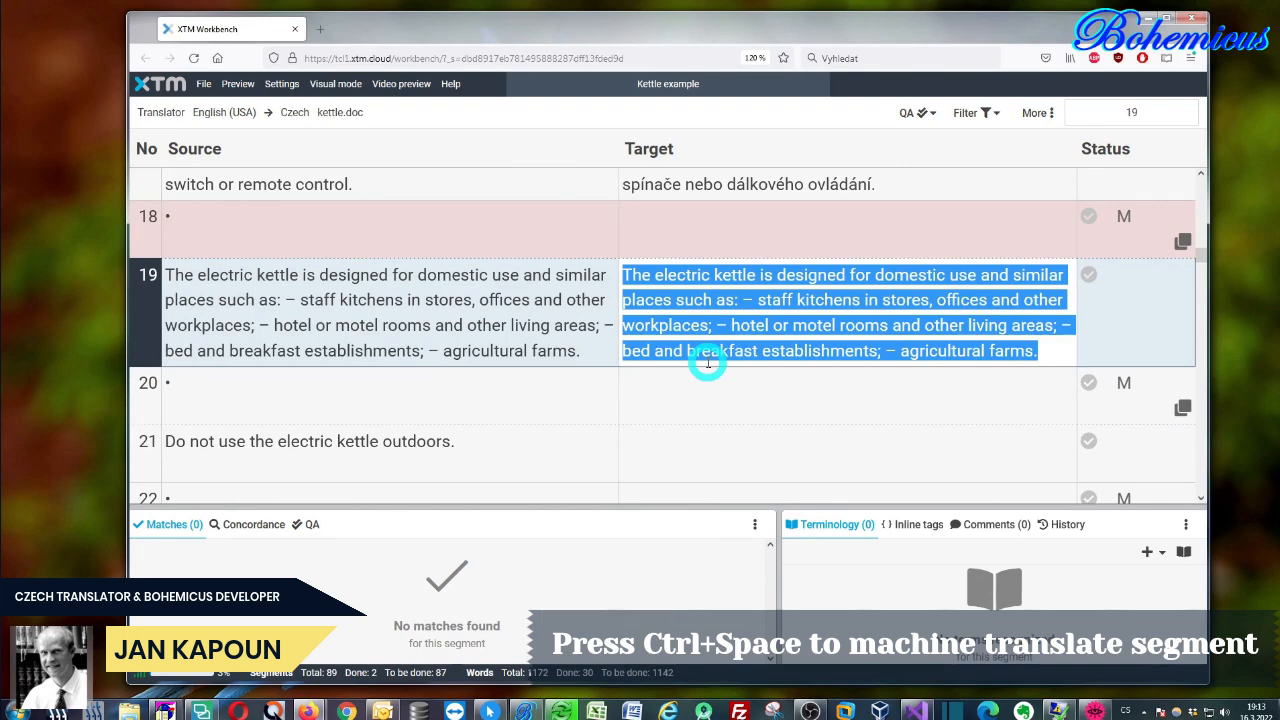
pyautogui.press('ctrl+space')
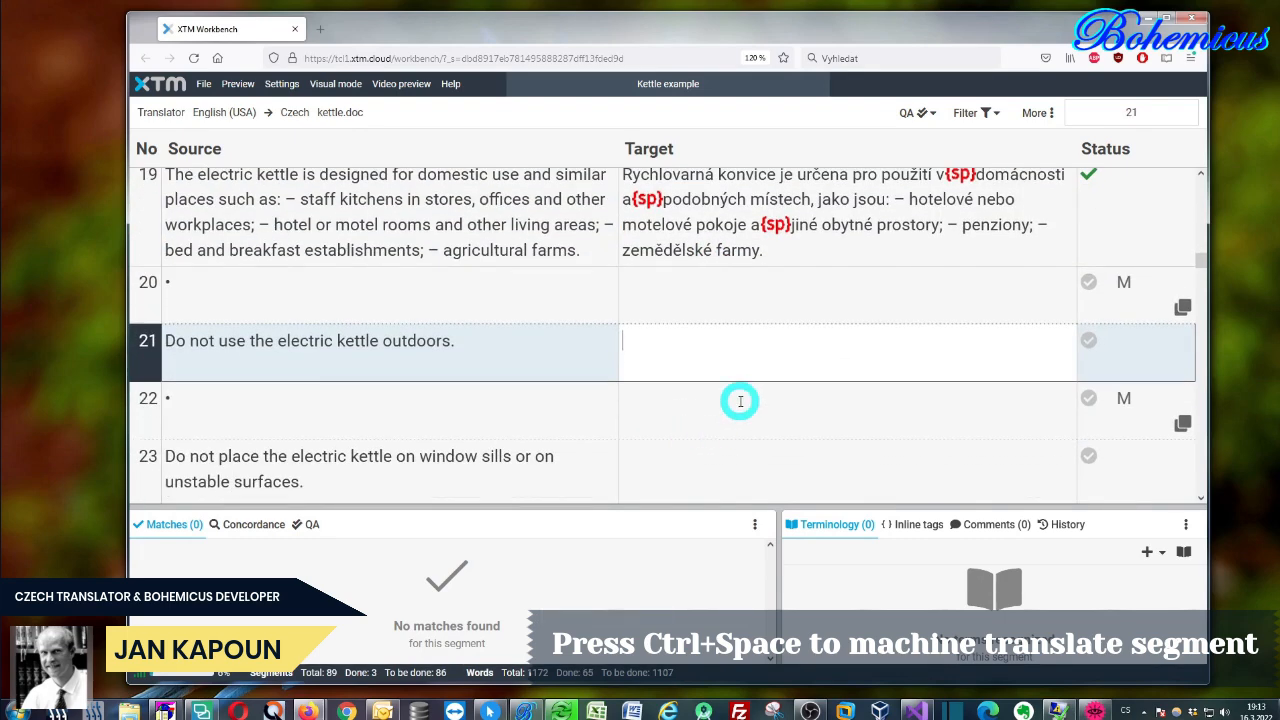
pyautogui.press('ctrl+space')
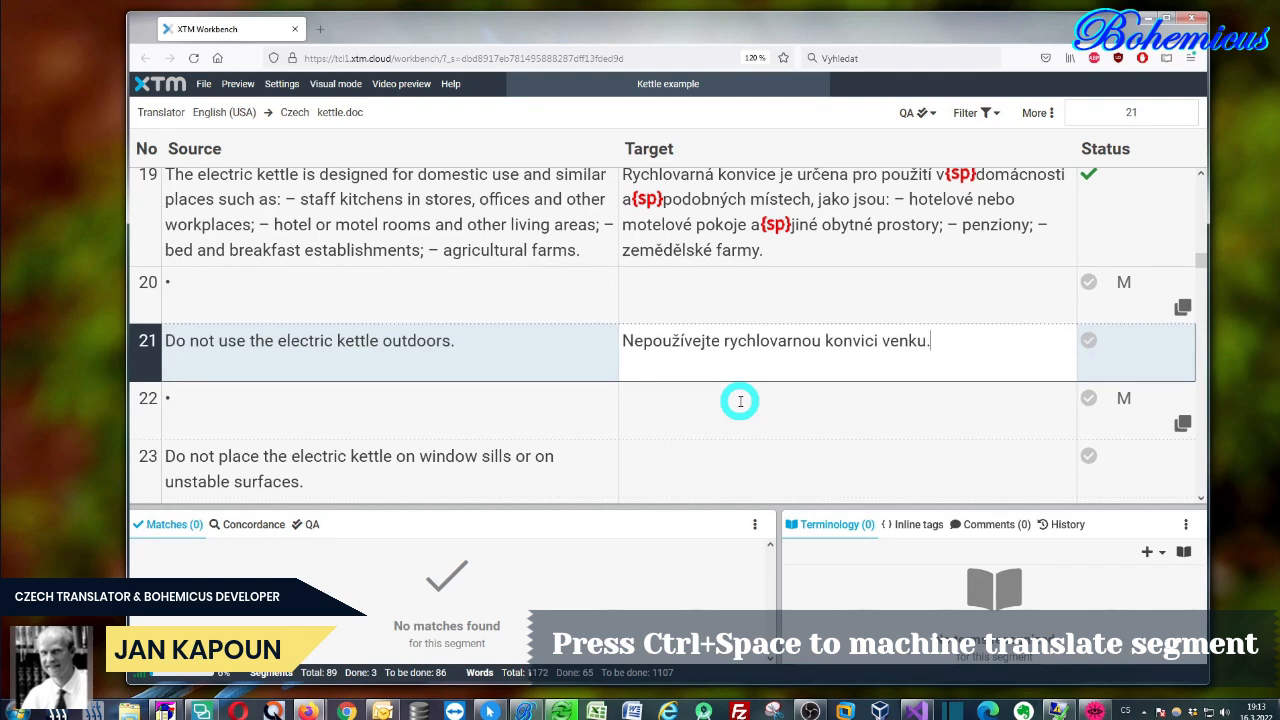
pyautogui.moveTo(650, 25)
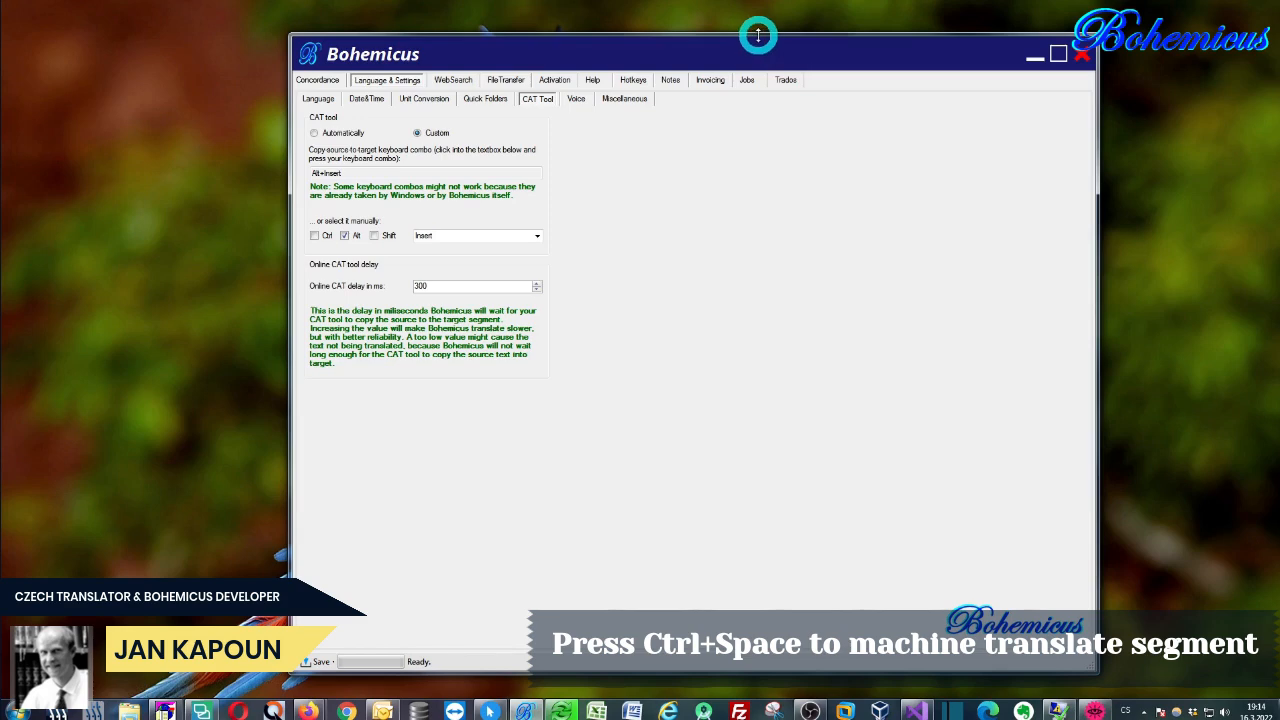
pyautogui.moveTo(693, 52)
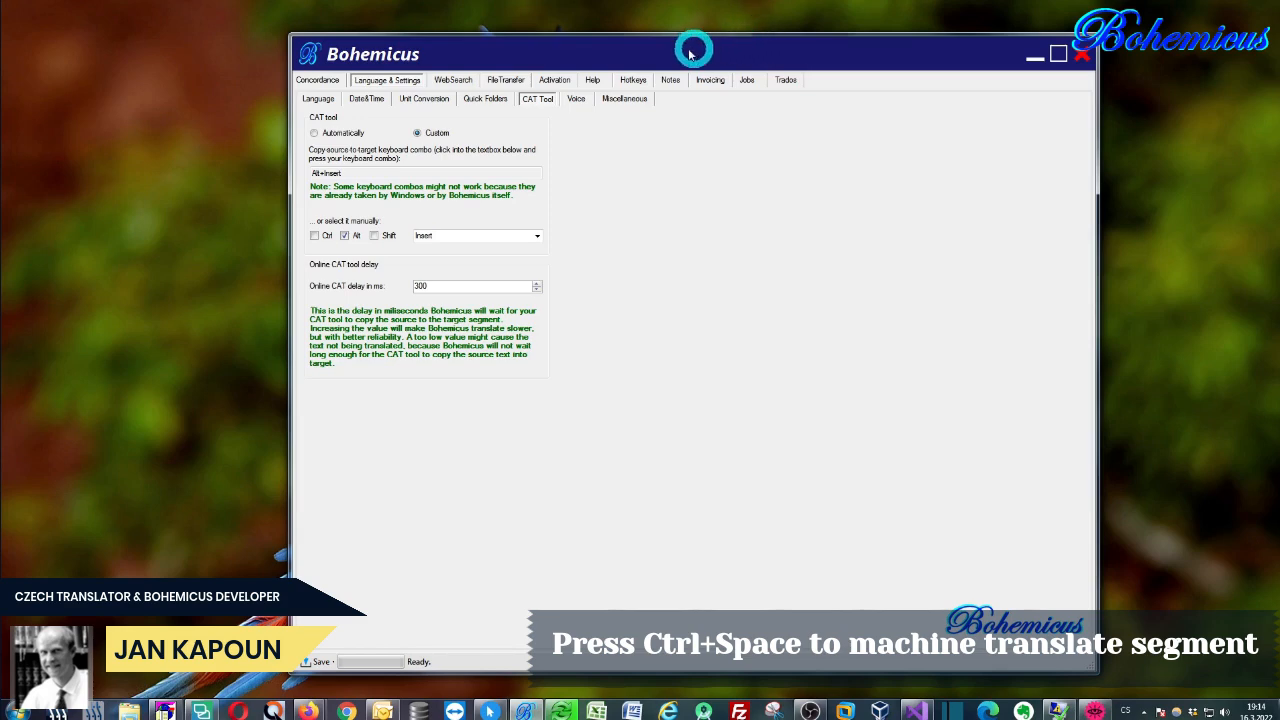
# Step: View Bohemicus's Unit Conversion settings, then its Quick Folders list
pyautogui.click(423, 98)
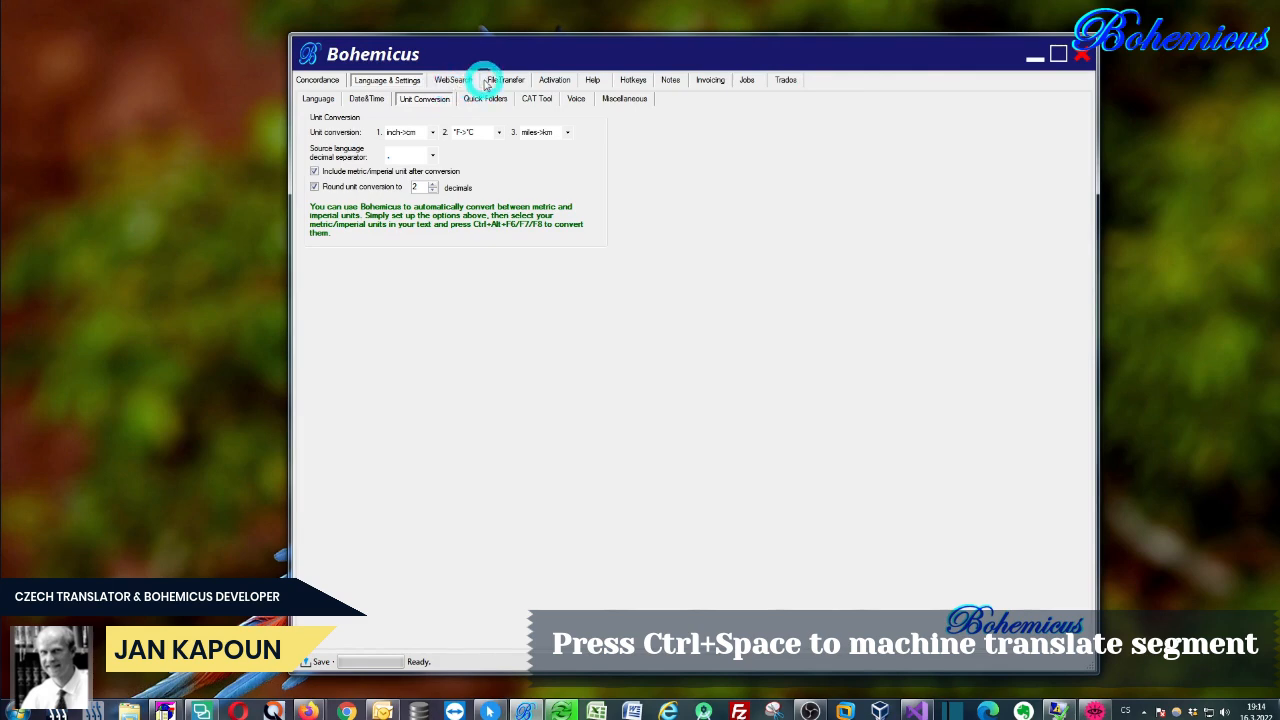
pyautogui.moveTo(480, 100)
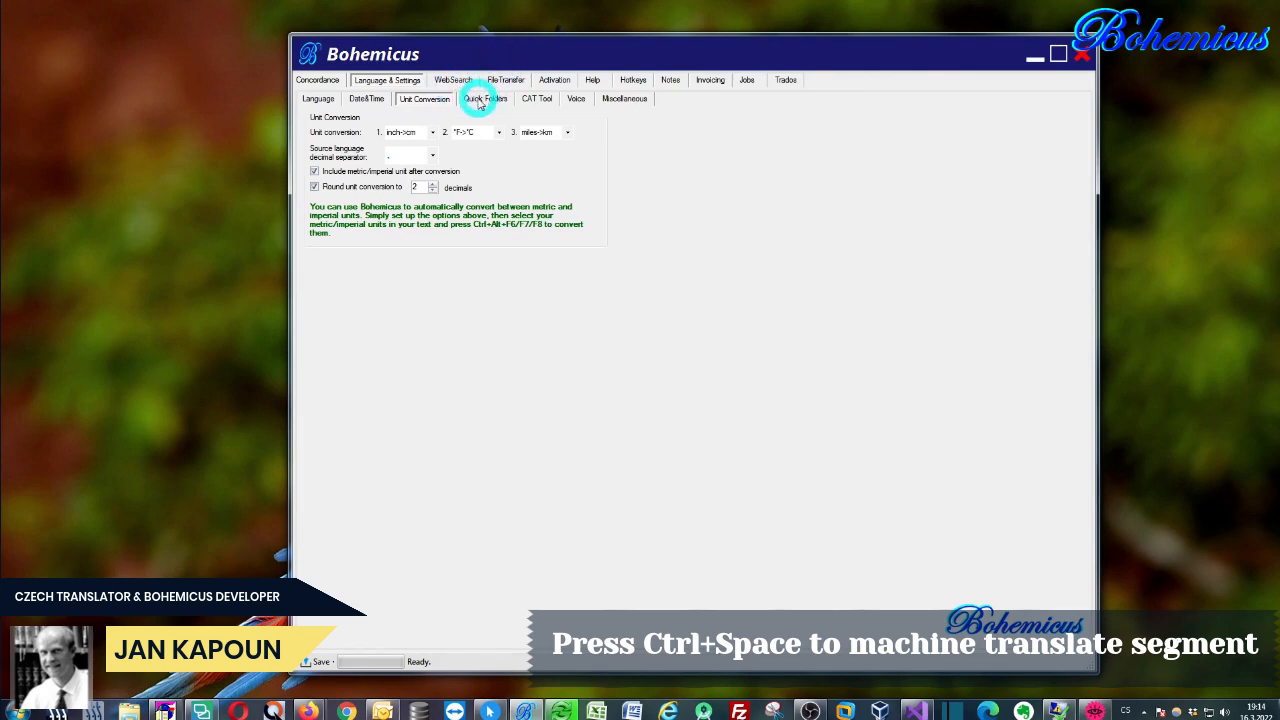
pyautogui.click(485, 98)
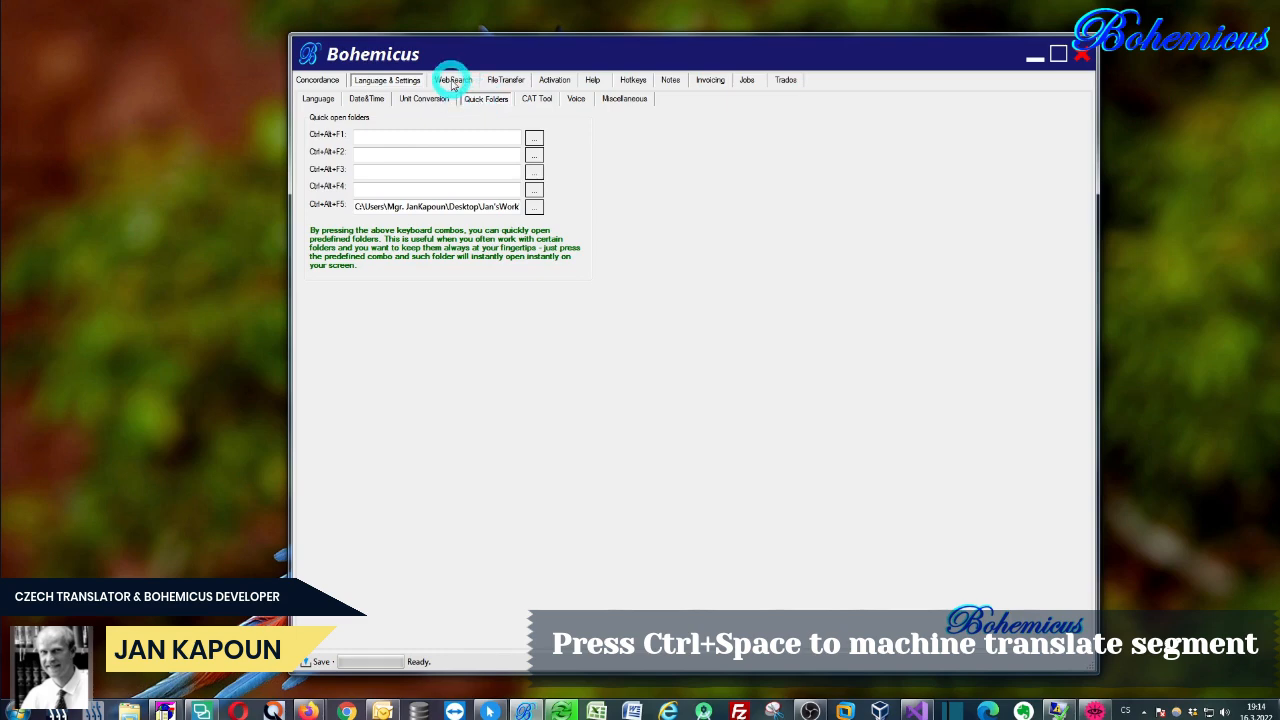
# Step: Browse the WebSearch and Trados pretranslation pages, then return to English–Czech DeepL language settings
pyautogui.click(453, 80)
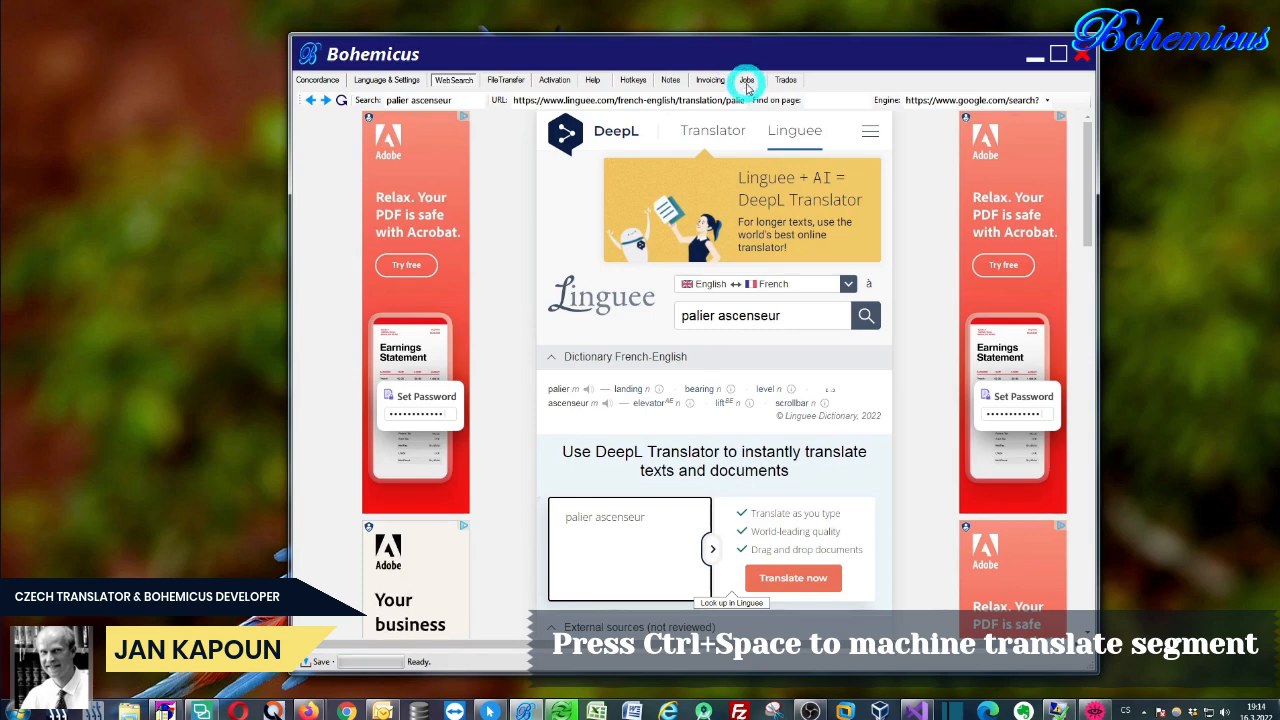
pyautogui.click(785, 80)
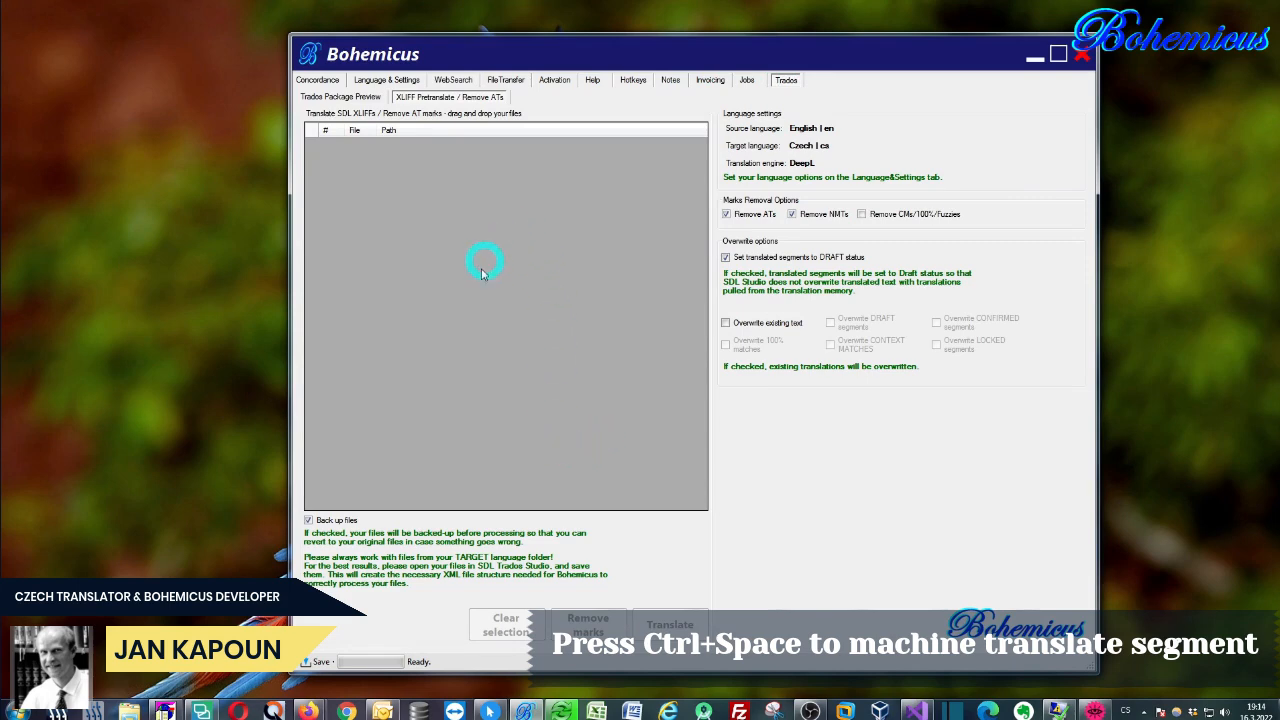
pyautogui.moveTo(553, 320)
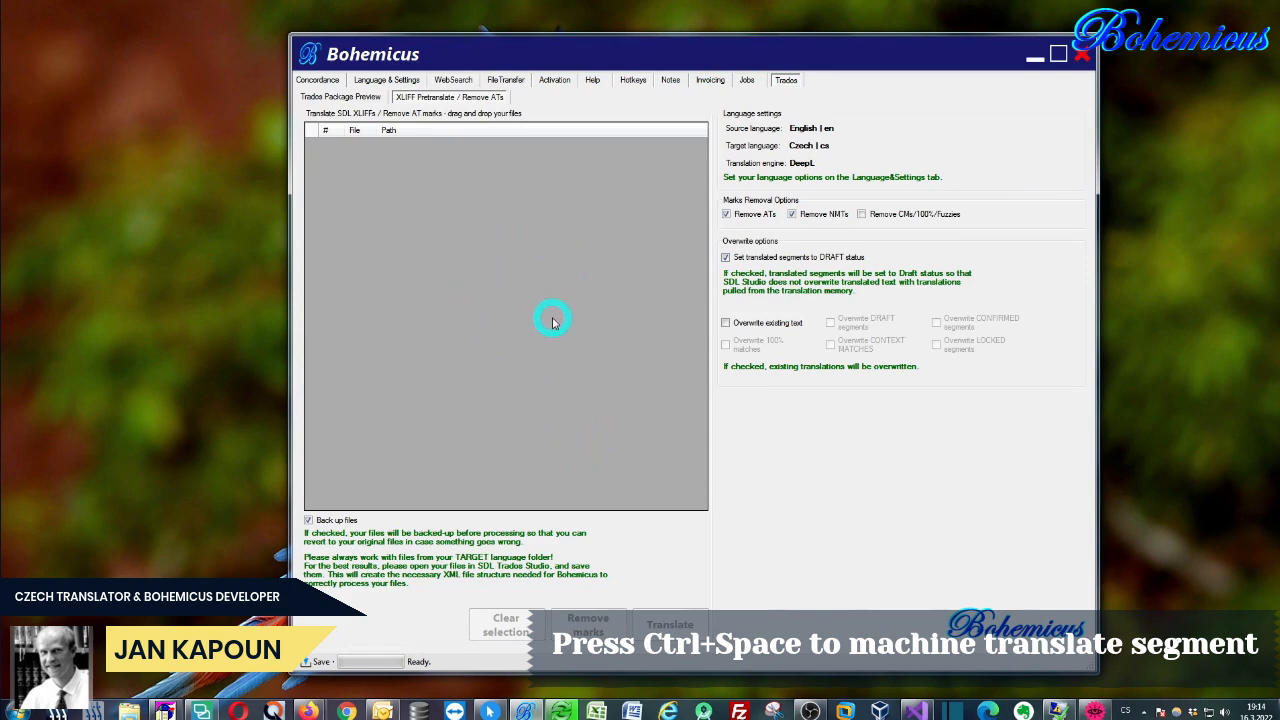
pyautogui.click(340, 97)
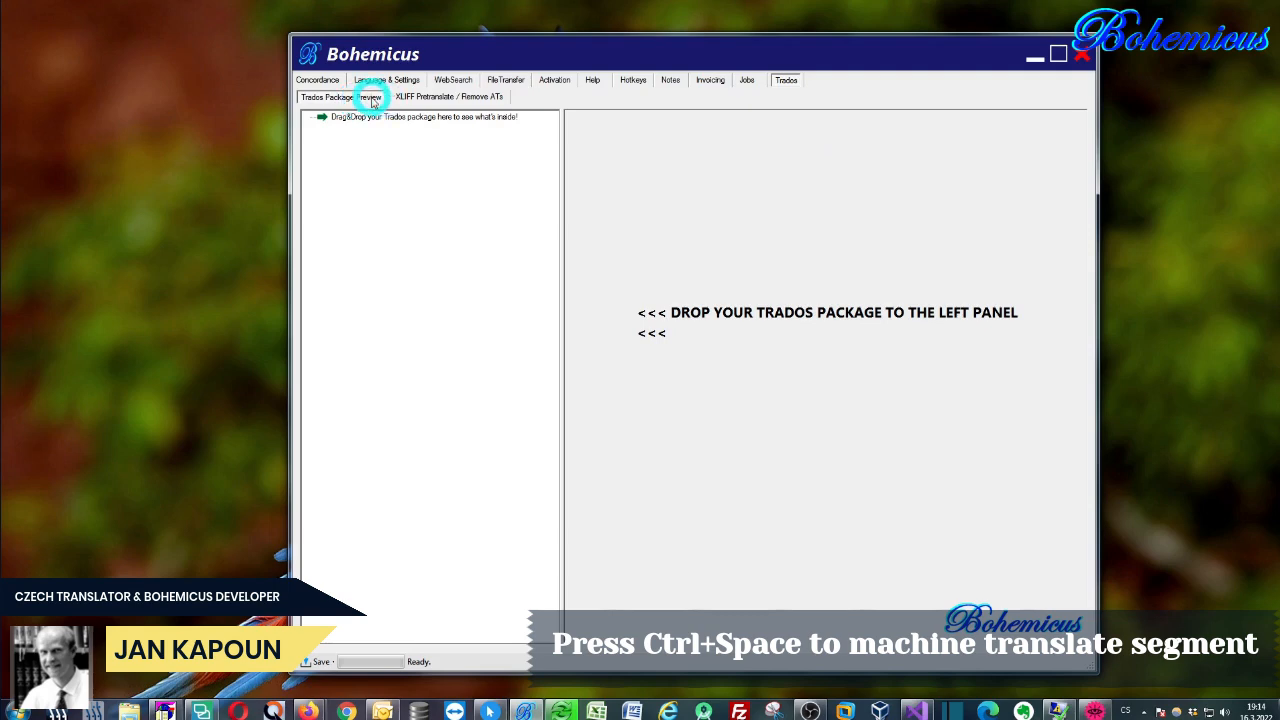
pyautogui.click(449, 96)
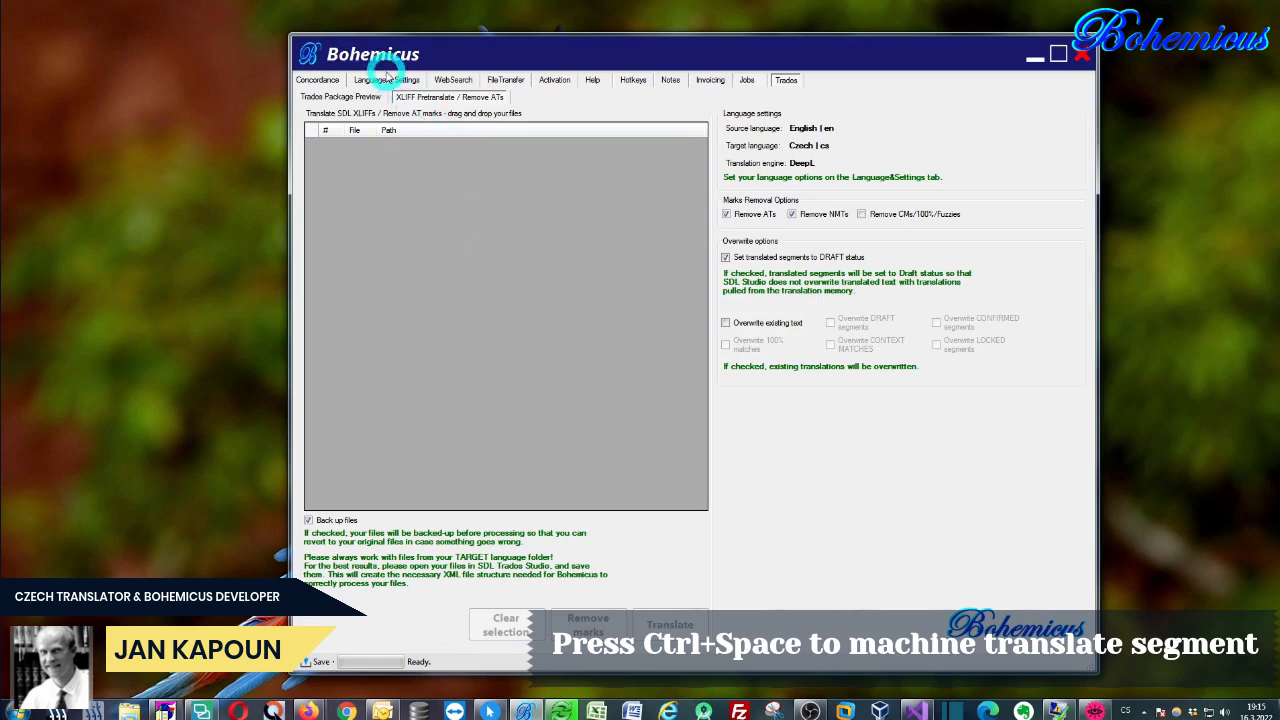
pyautogui.click(387, 80)
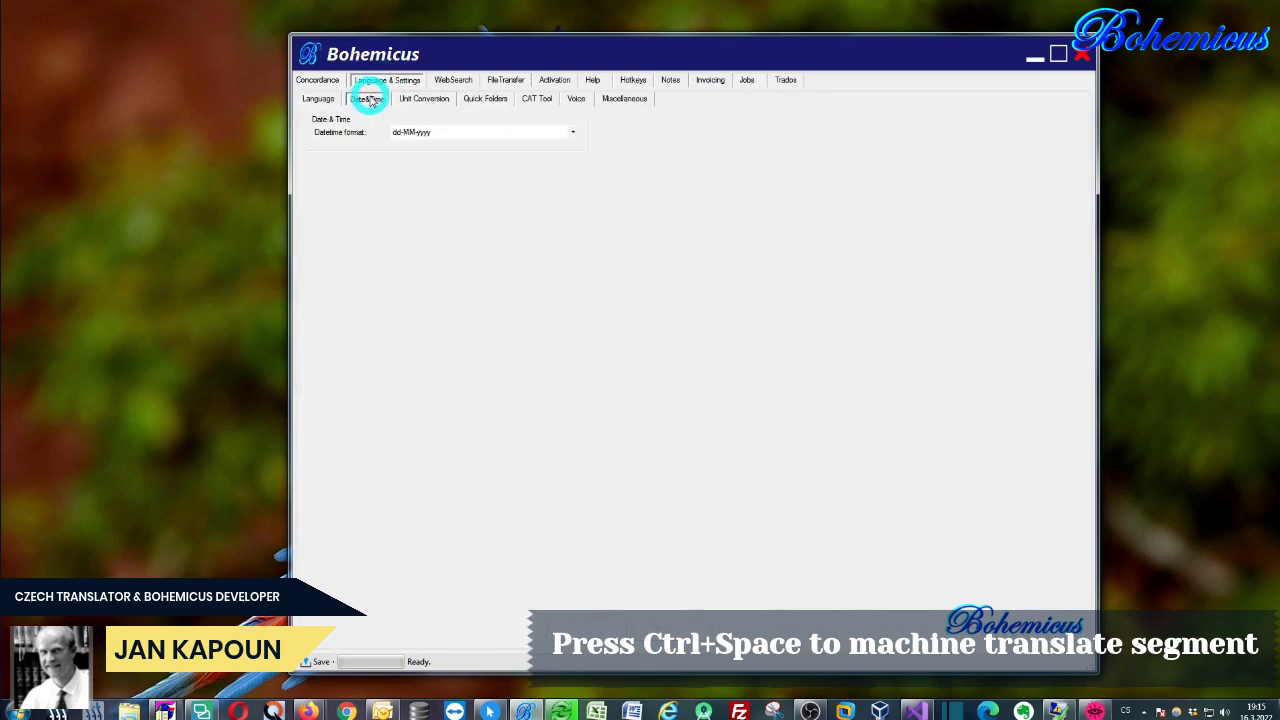
pyautogui.click(318, 98)
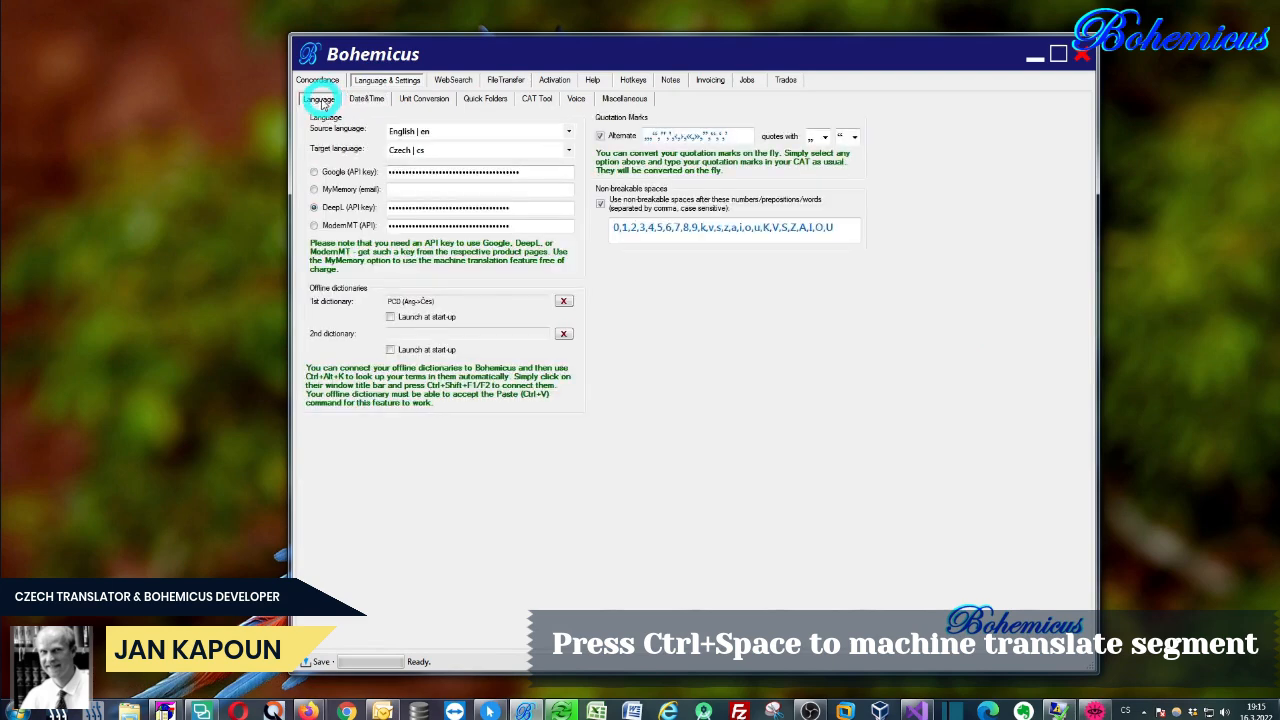